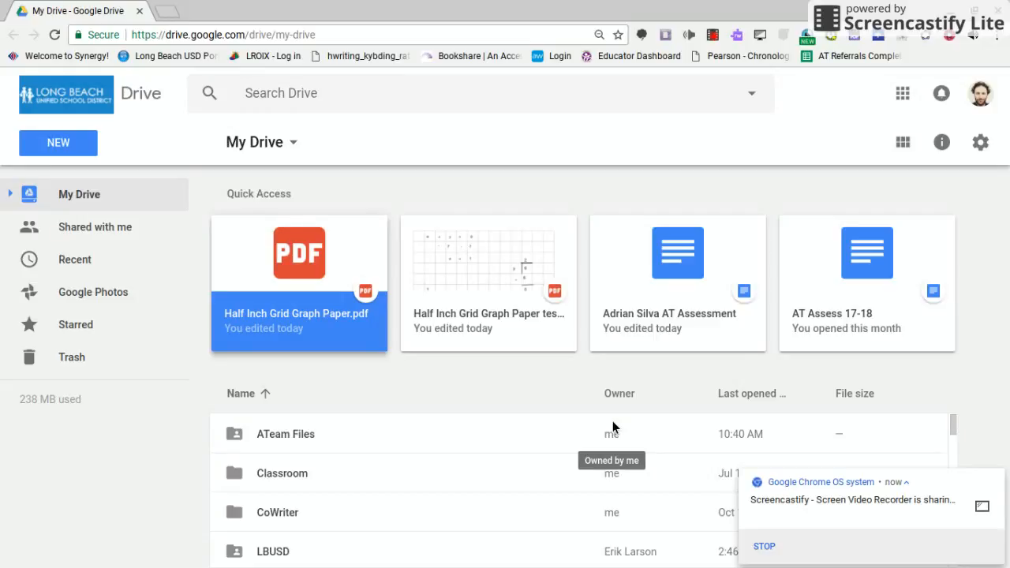
mouse_move(488, 197)
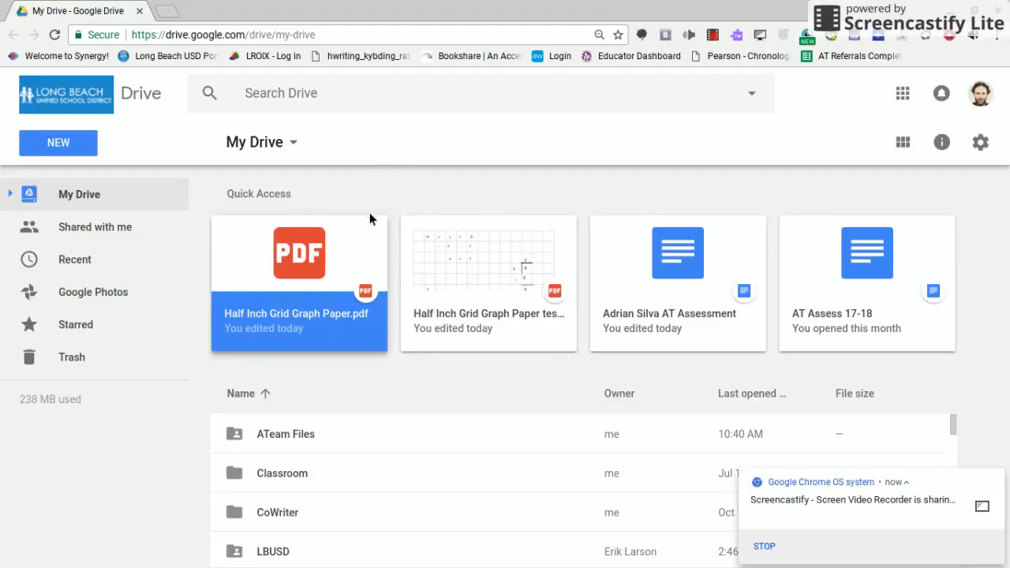
mouse_move(312, 251)
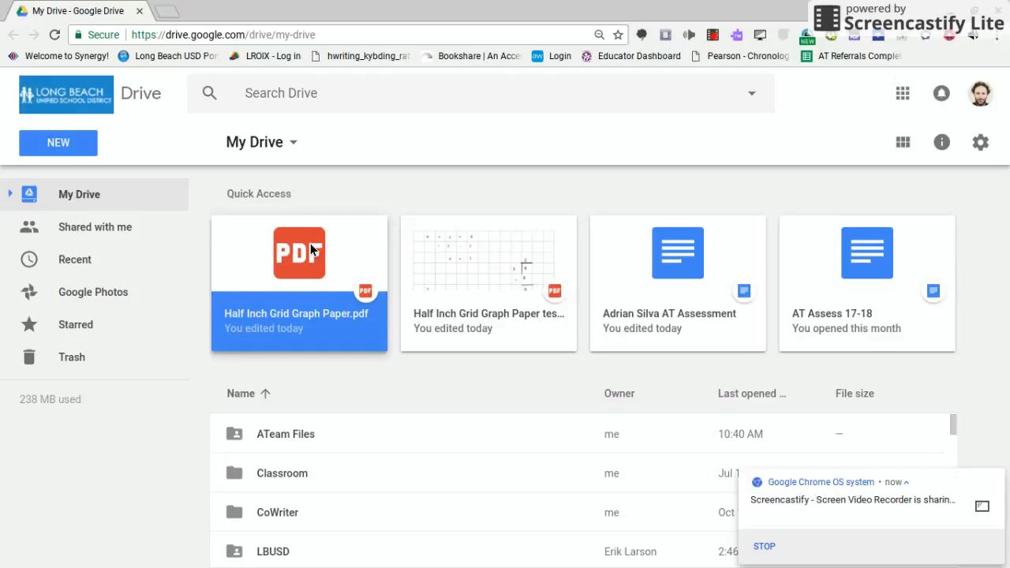
Step: Open the half-inch grid graph paper PDF from Drive in DocHub for editing
double_click(300, 252)
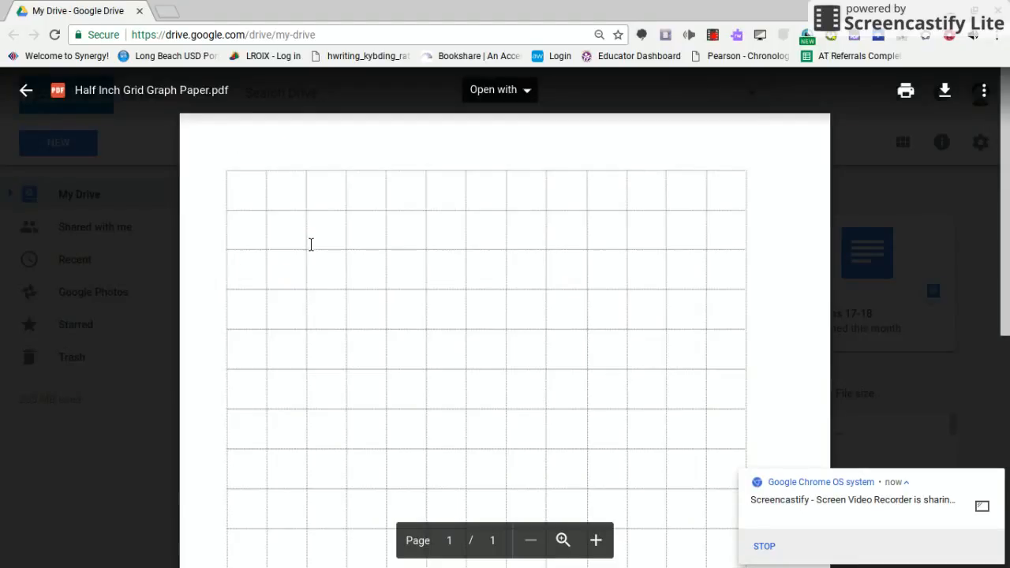
click(497, 88)
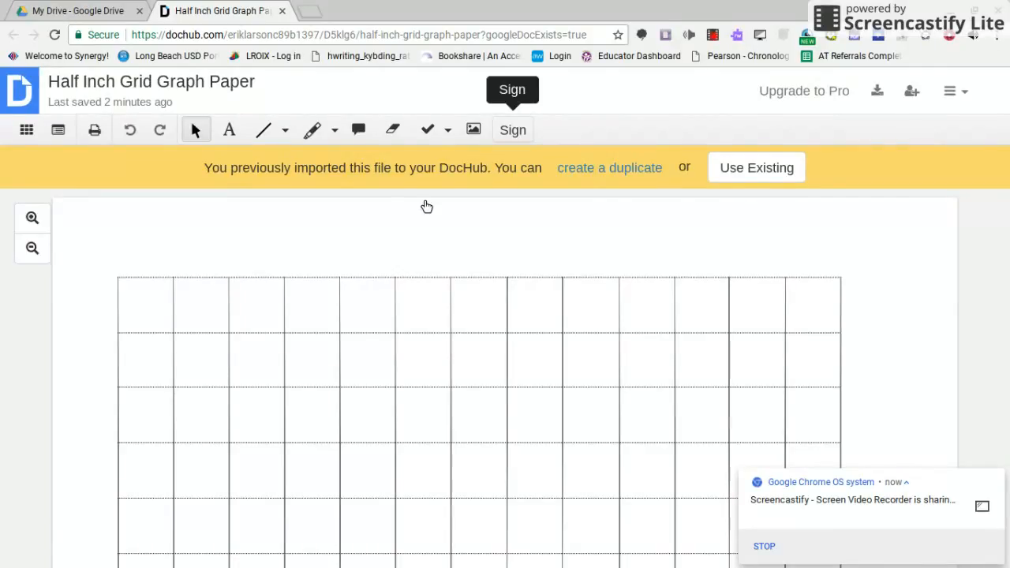
scroll(down, 3)
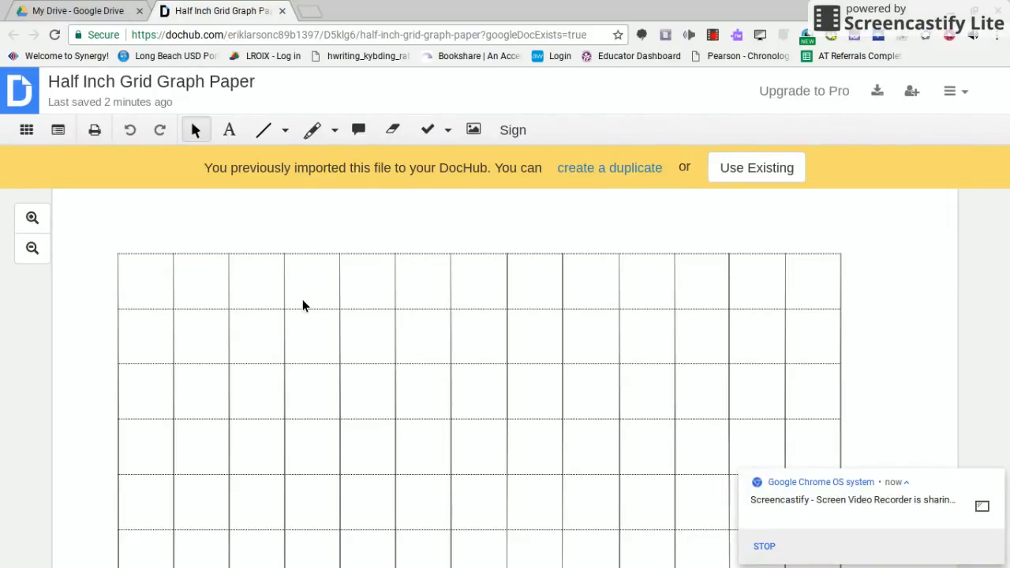
mouse_move(253, 338)
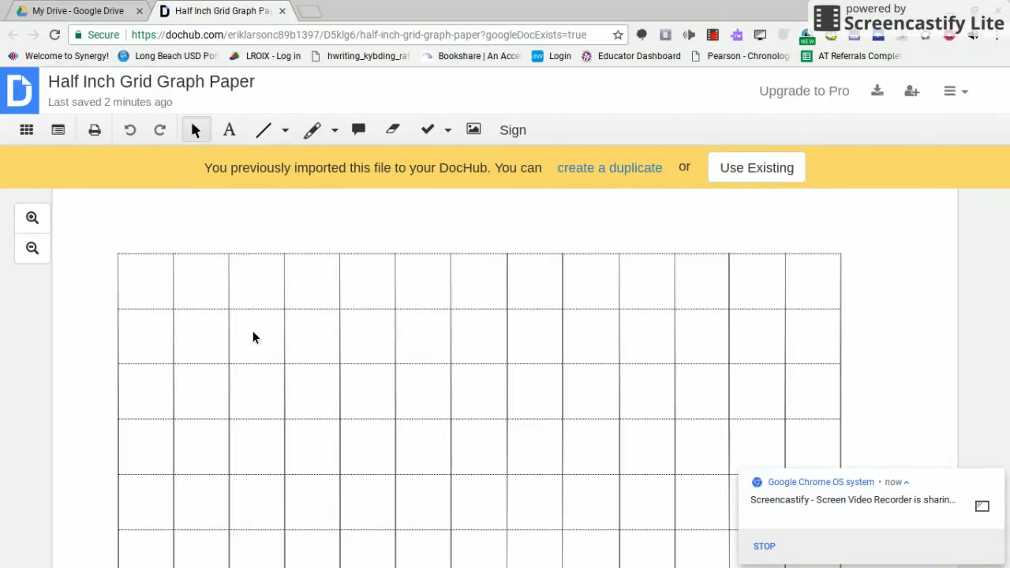
mouse_move(224, 161)
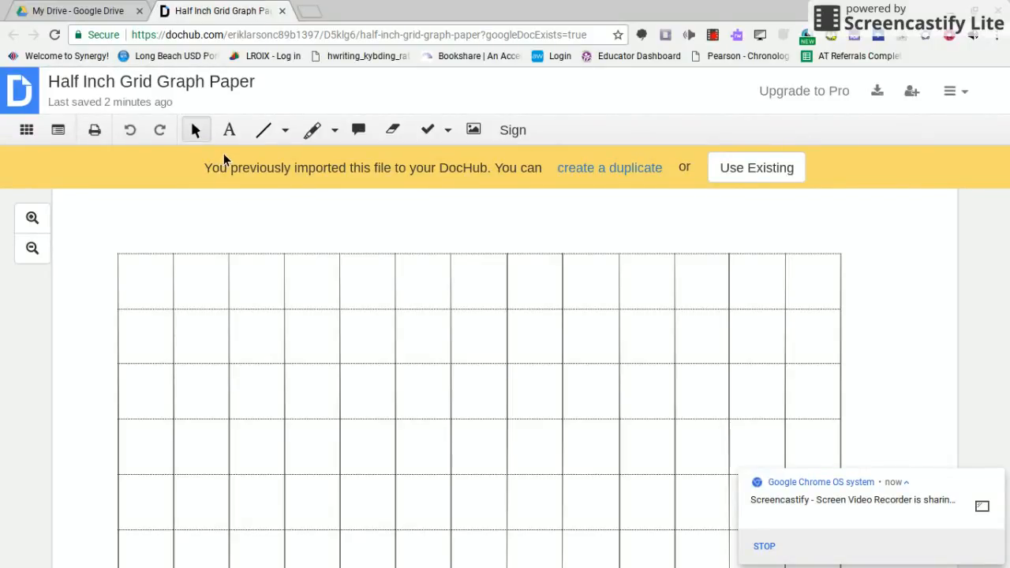
mouse_move(228, 129)
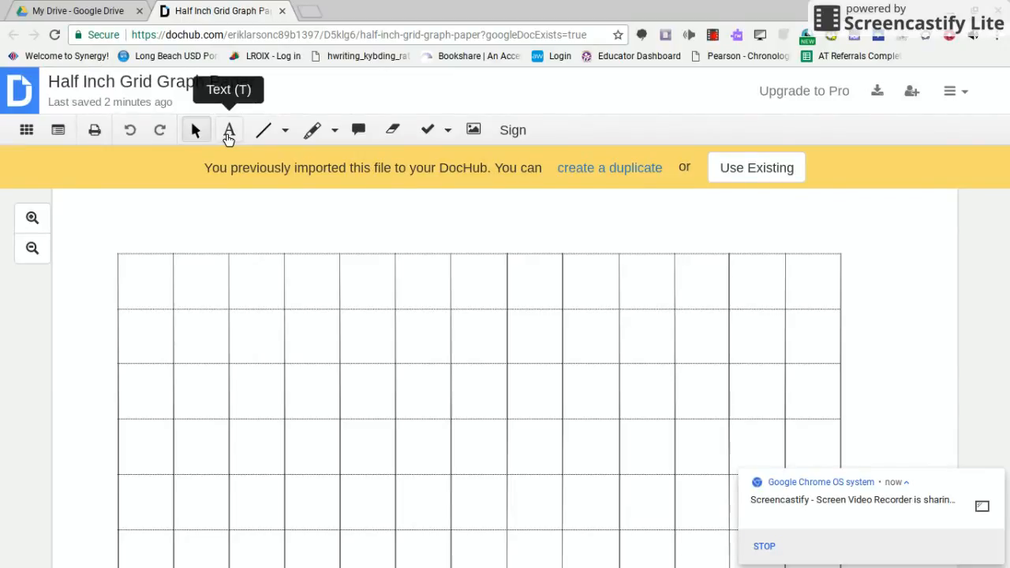
Step: Start a text entry with font size 14 inside a grid square
click(228, 129)
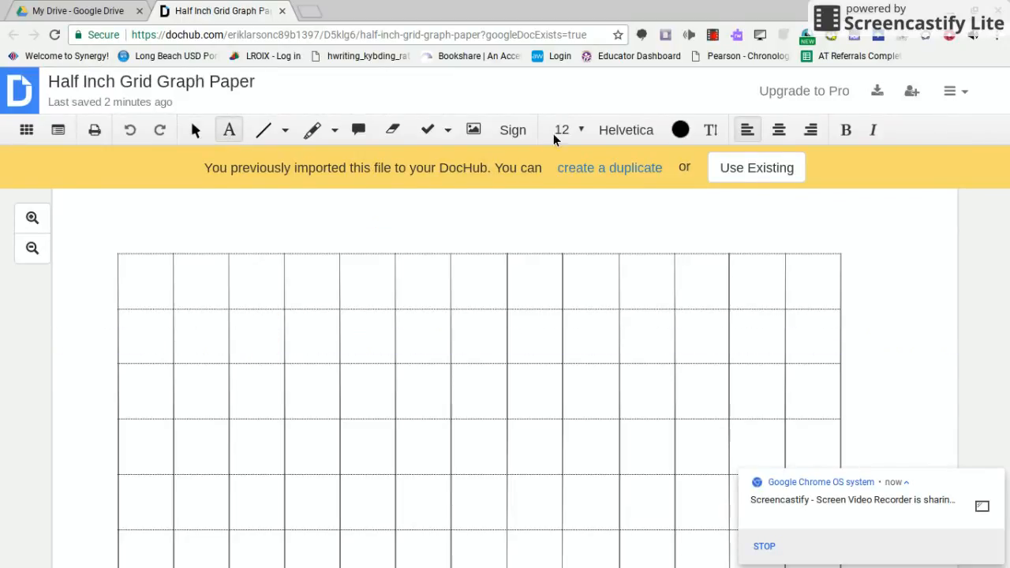
click(567, 129)
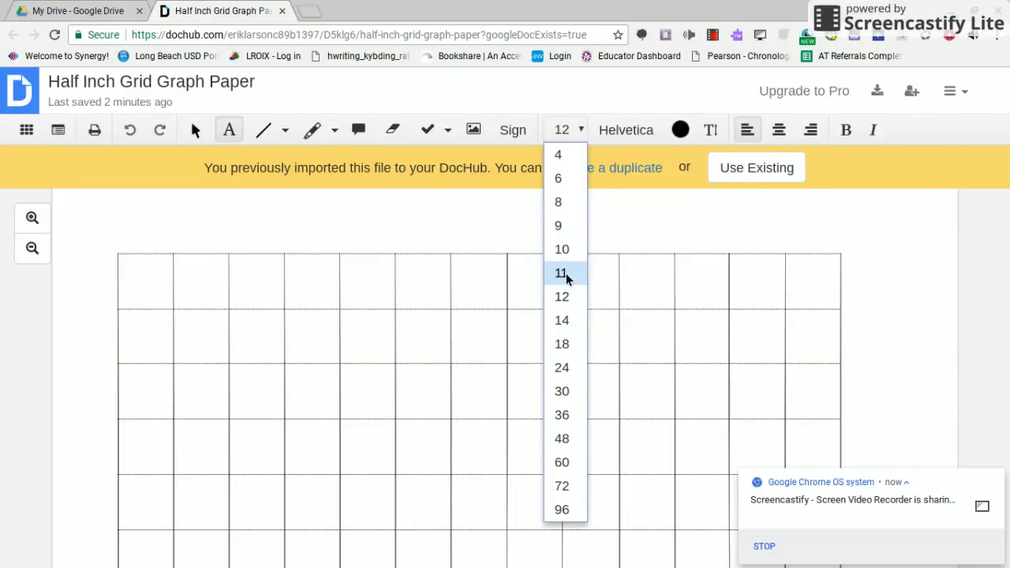
click(562, 319)
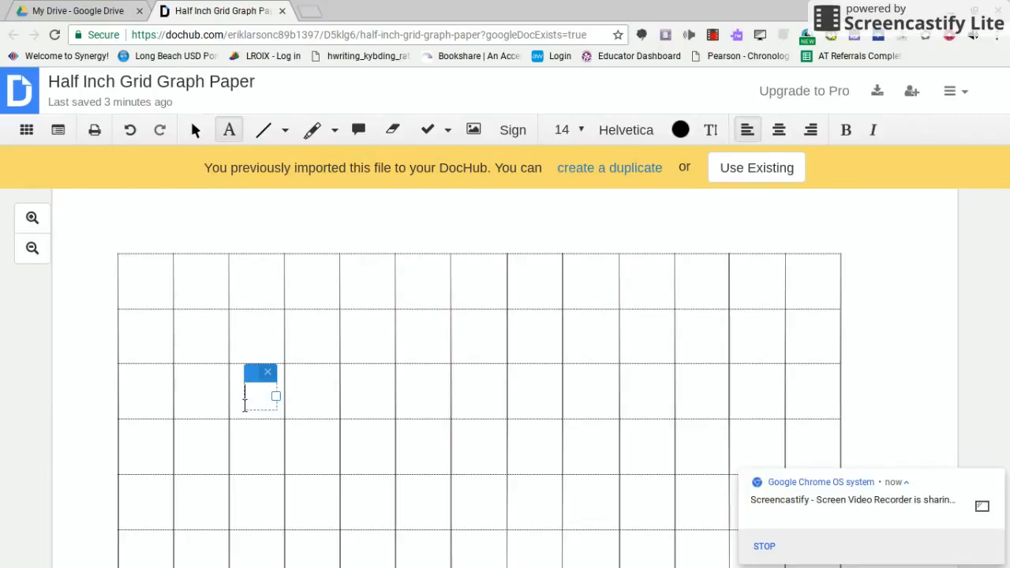
Step: Write 3 + 2 = 5 across the grid, one character per square, aligning the 2
text(3)
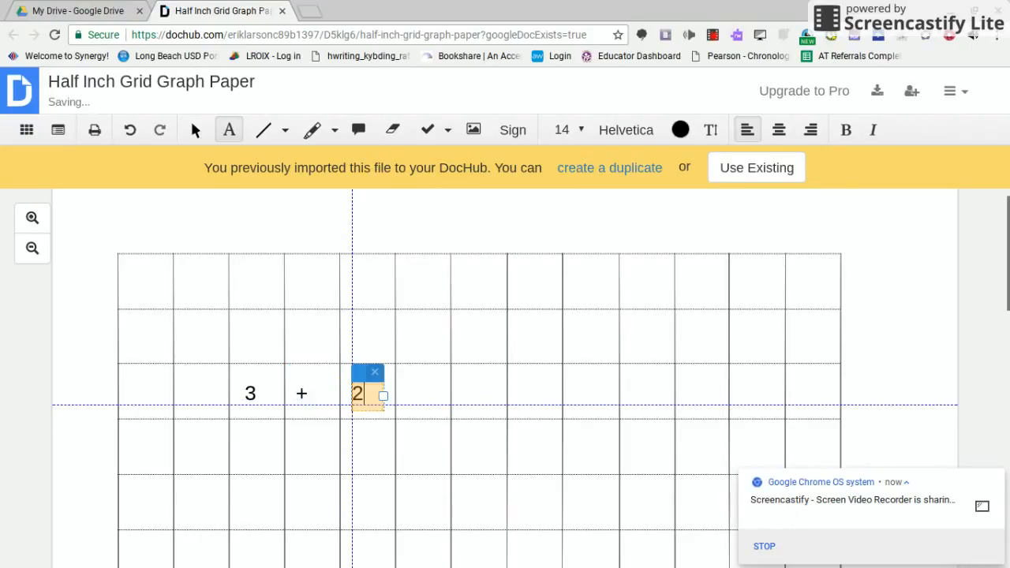
drag(371, 391, 426, 392)
text(+)
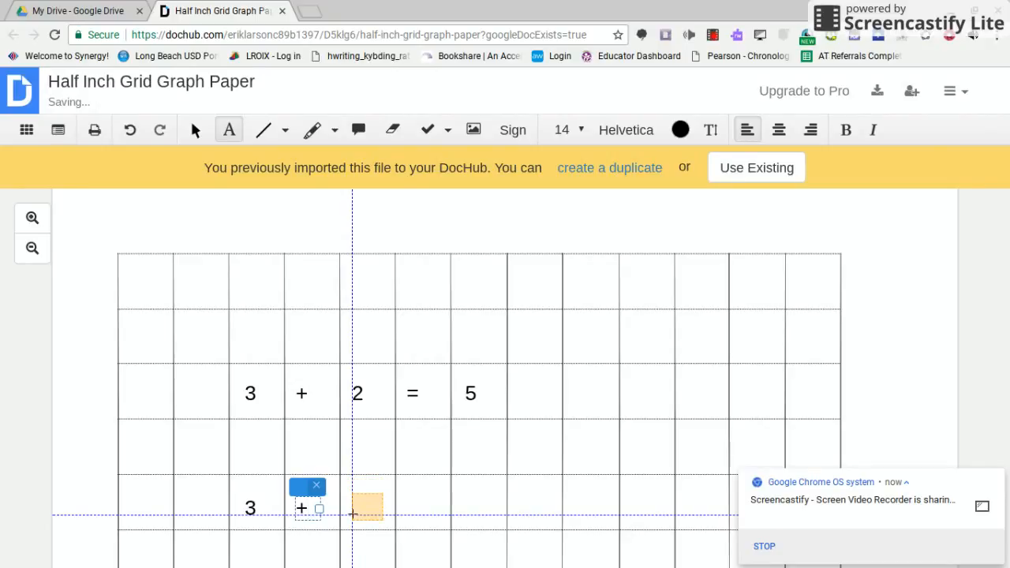
Step: Write 3 + a = 5, subtract 3 under each side and leave a = below
text(a)
text(-)
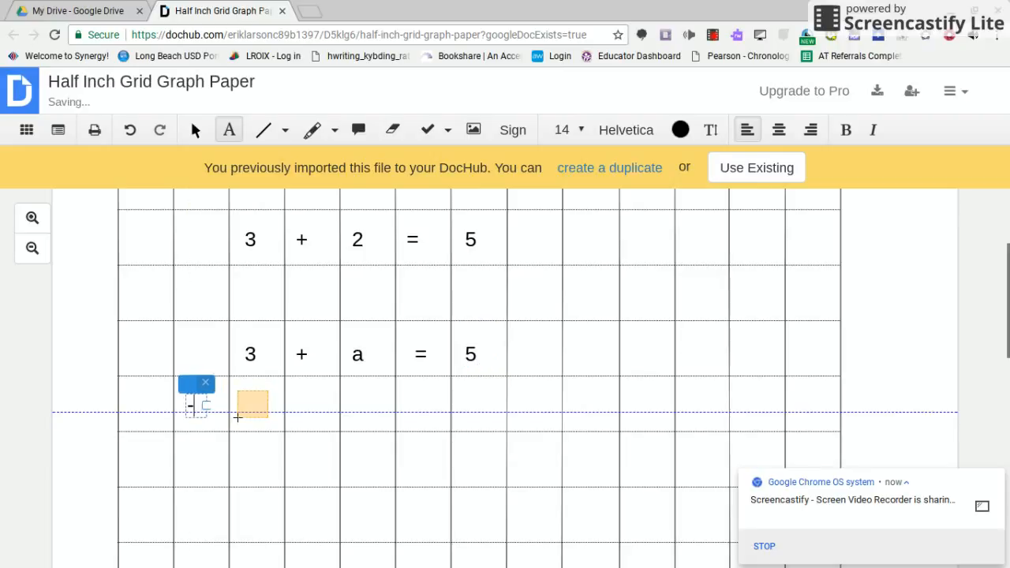
text(3)
text(=)
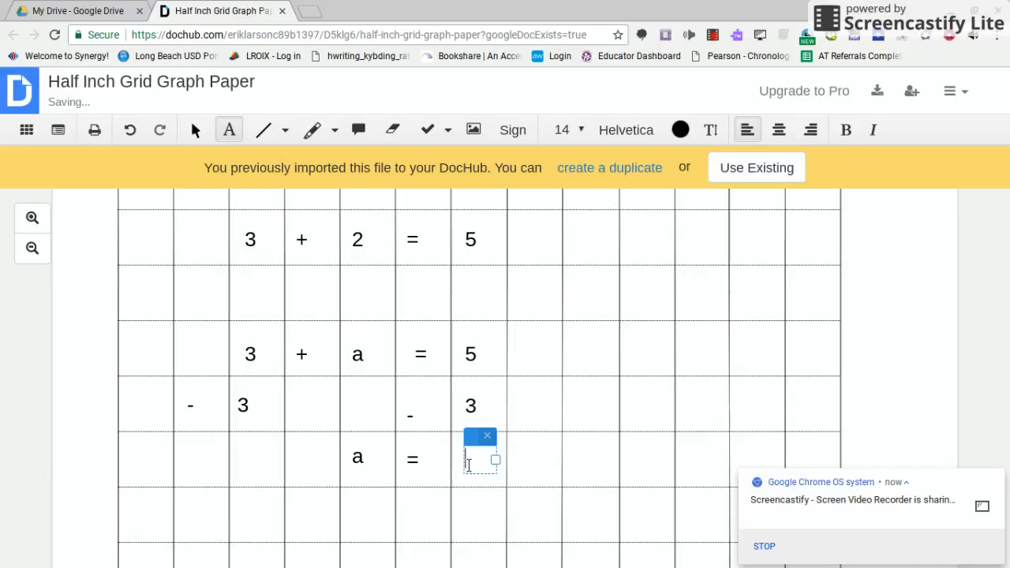
text(2)
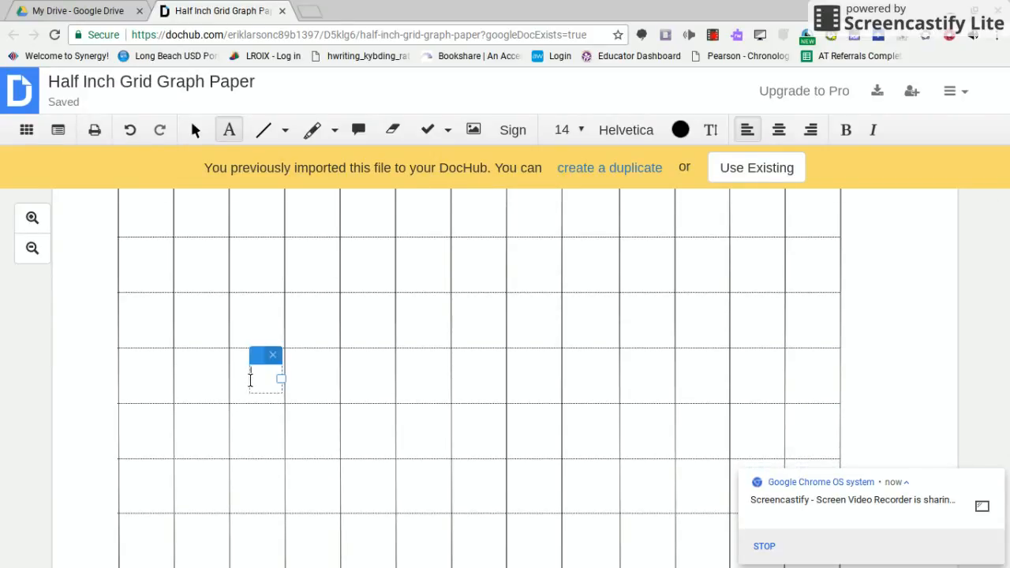
Step: Draw the division bracket with 3 outside and 6 moved inside it
text(3)
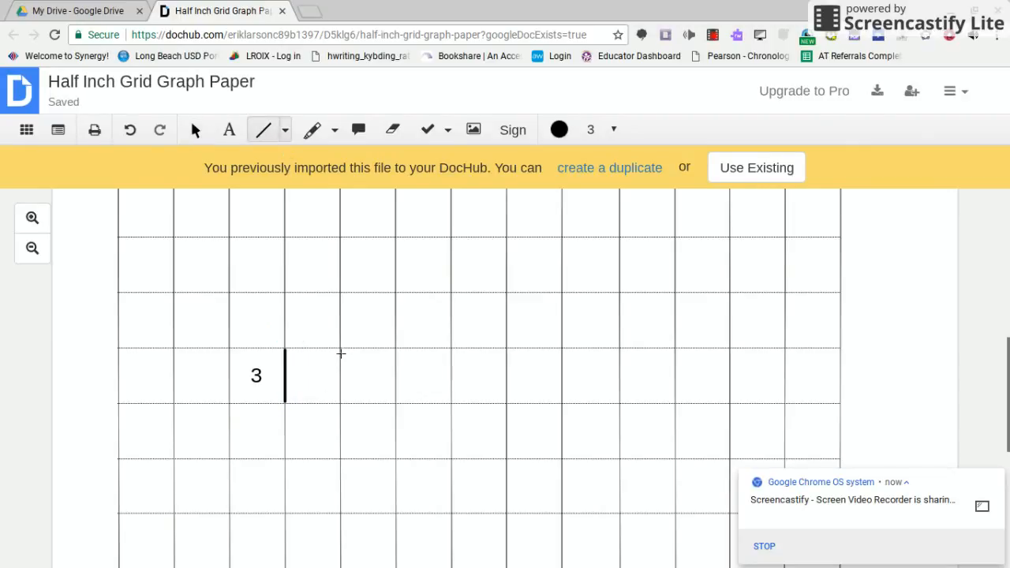
drag(284, 349, 339, 349)
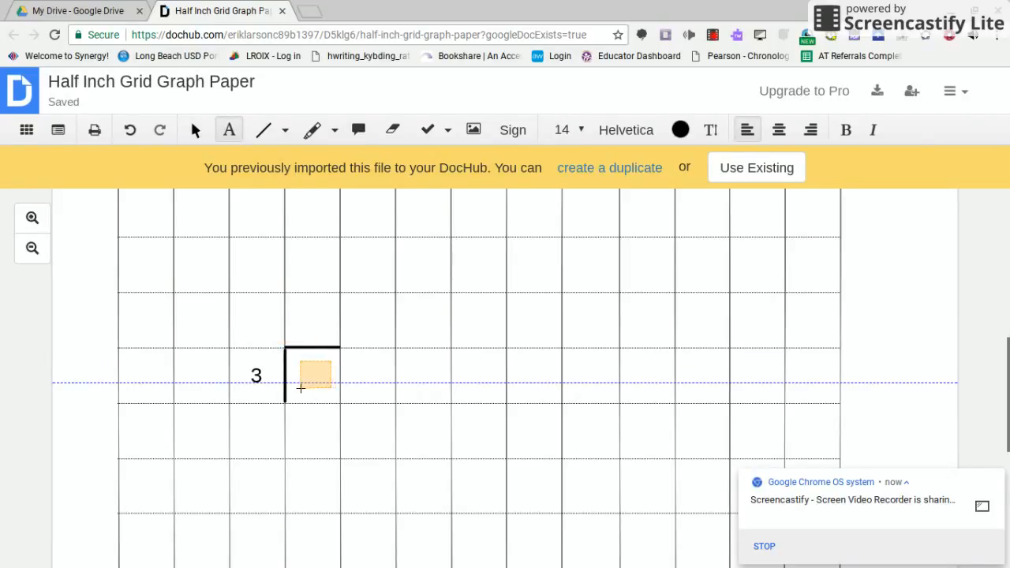
text(5)
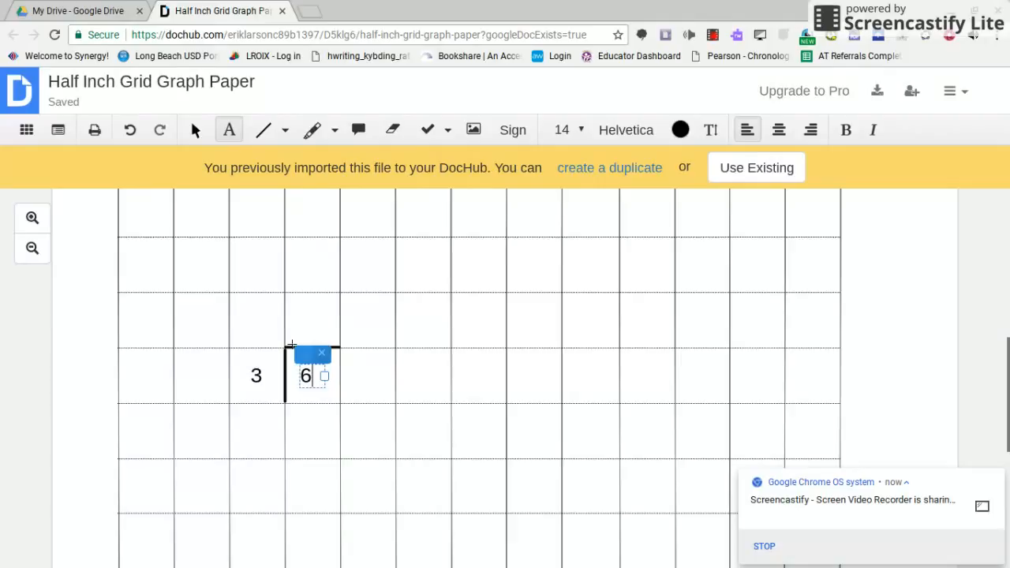
drag(313, 376, 312, 323)
text(-)
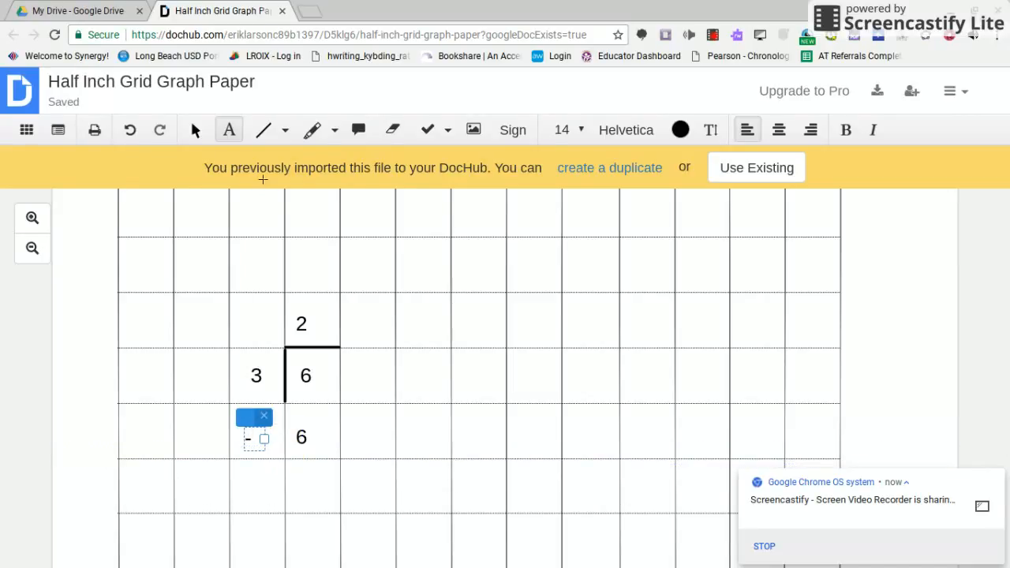
Step: Subtract 6 below with a minus sign and write the remainder 0 underneath
click(261, 129)
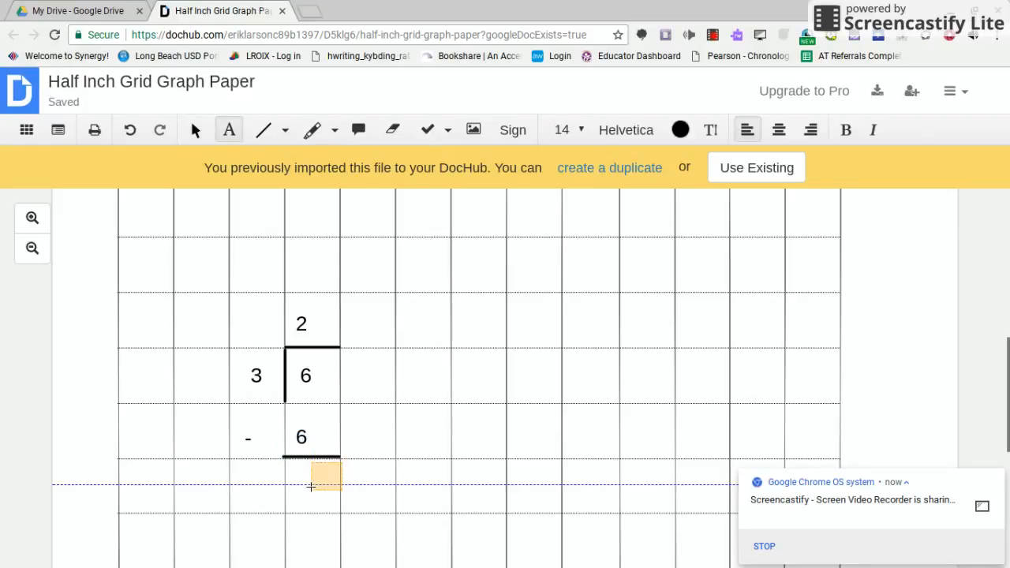
click(312, 477)
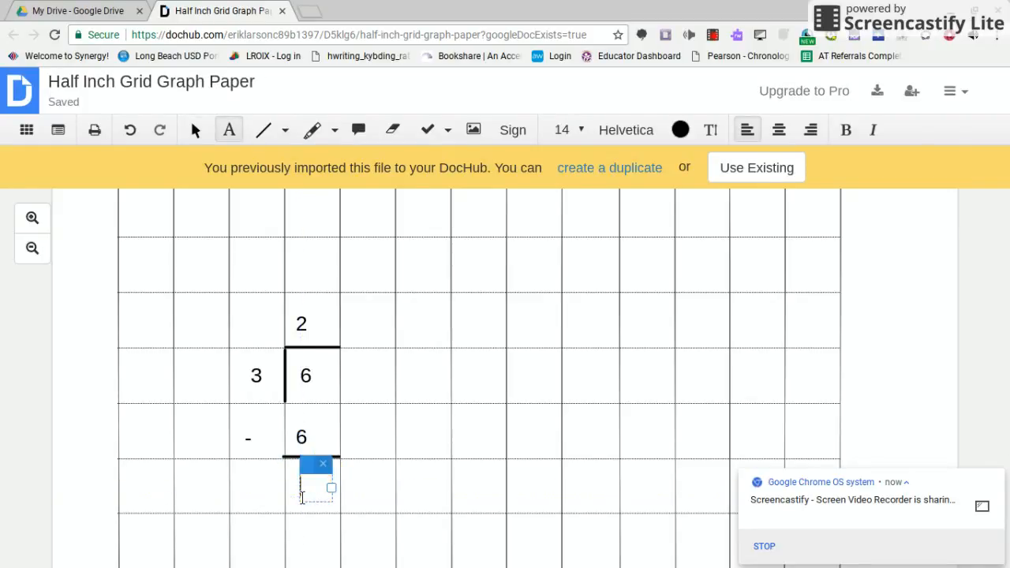
text(0)
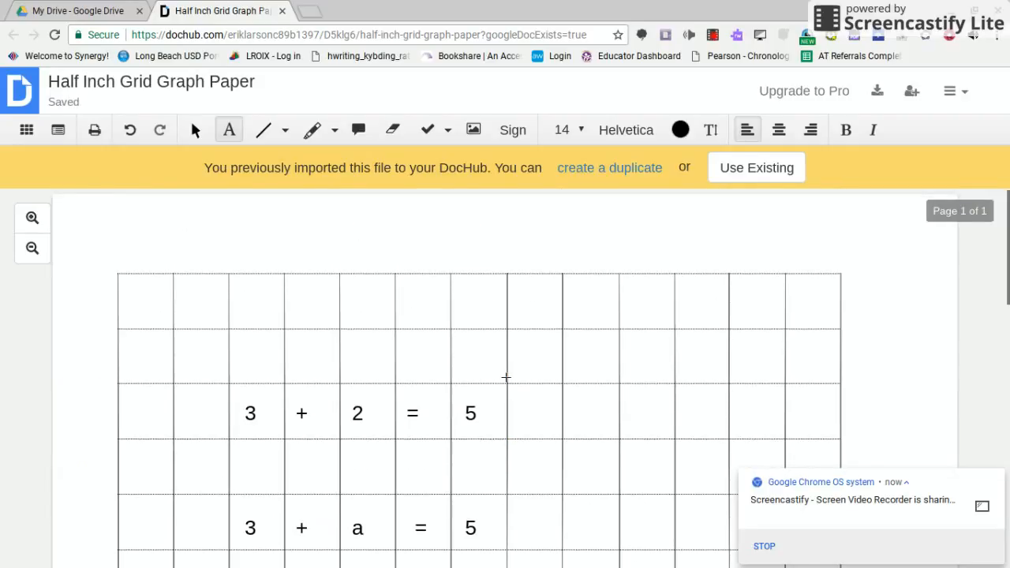
Step: Label the long-division problem 3) to its left
click(183, 404)
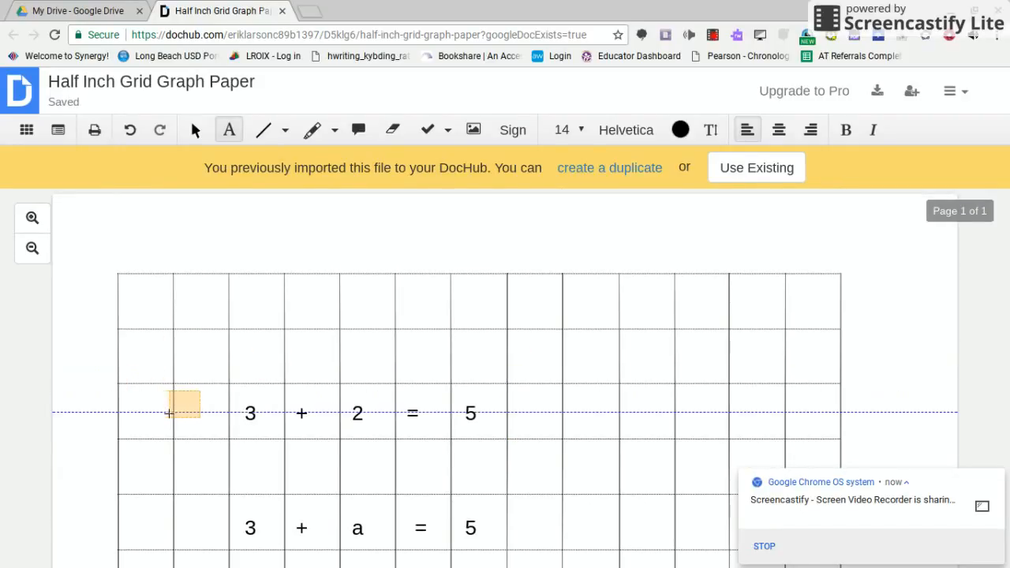
click(185, 404)
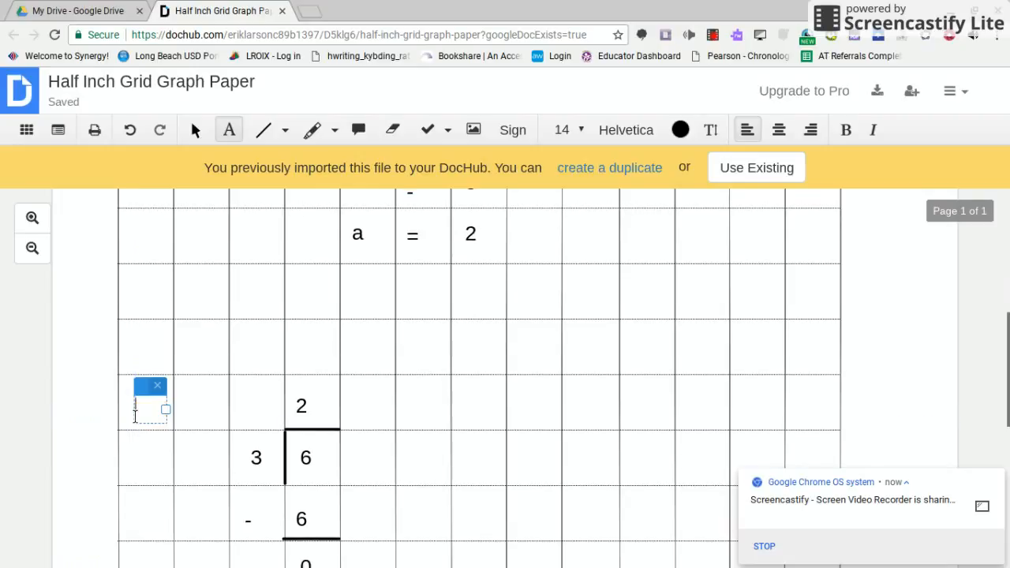
text())
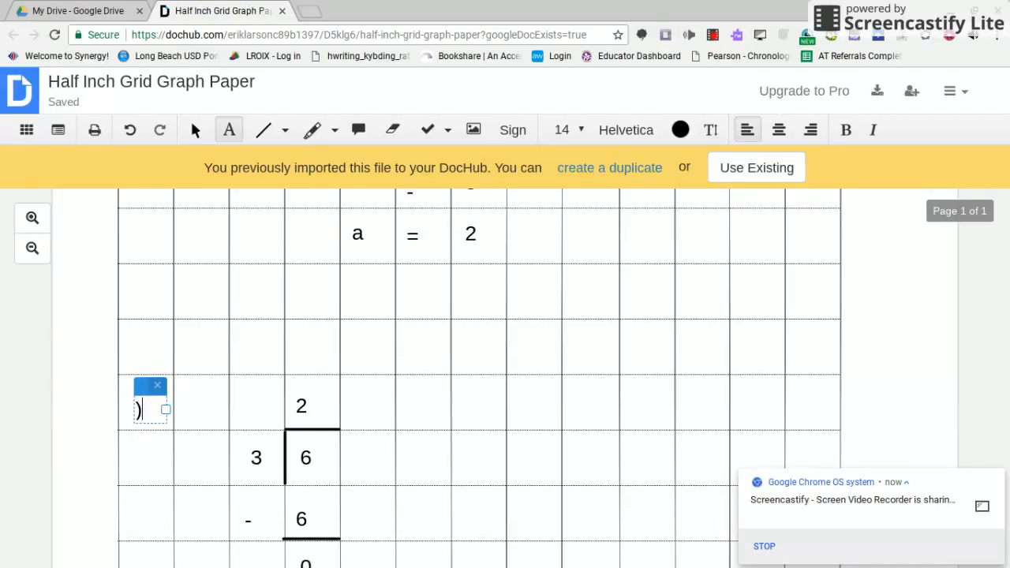
text(3)
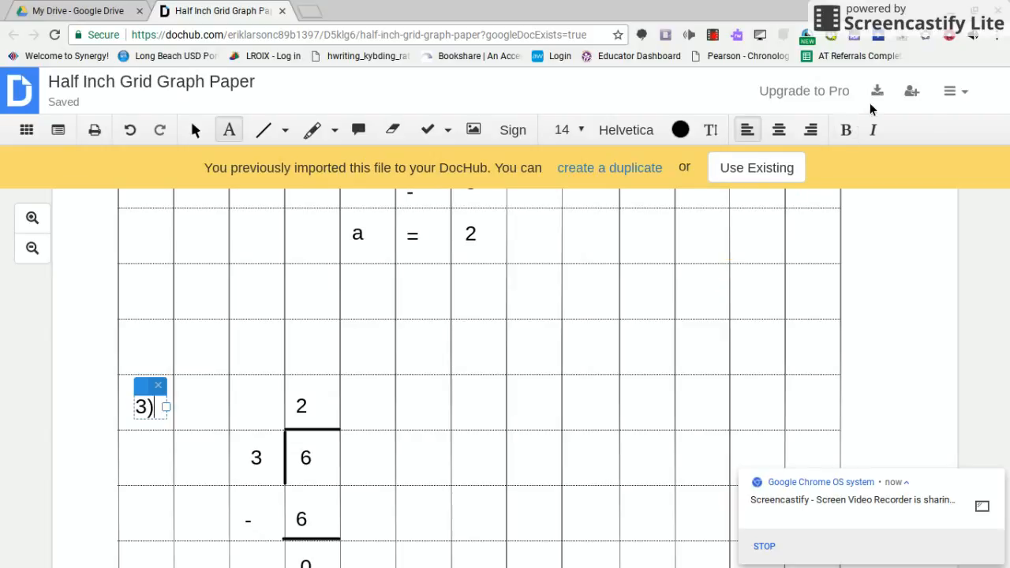
Step: Export the worksheet to Google Drive as Half Inch Grid Graph Paper 2
click(877, 90)
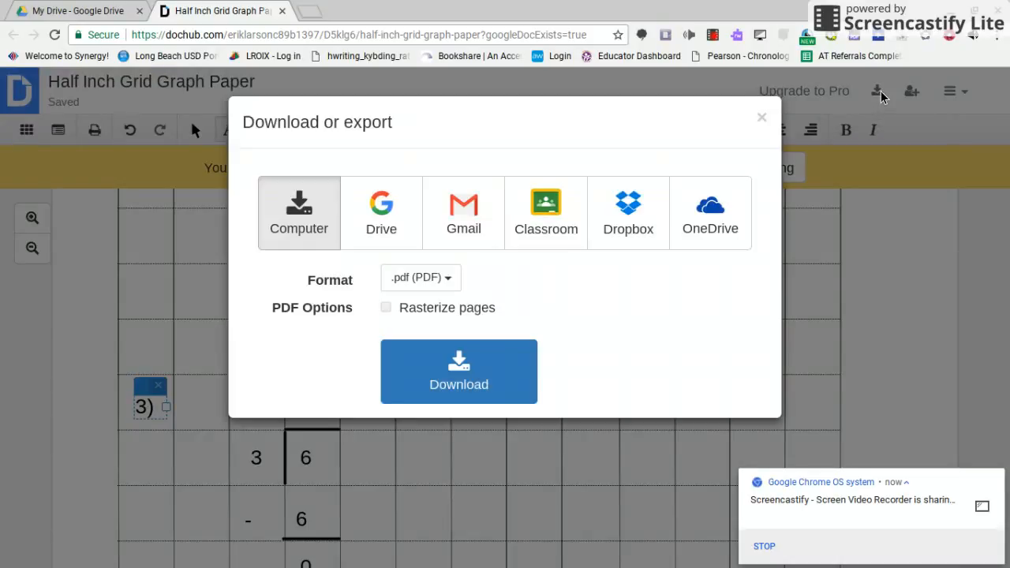
click(382, 211)
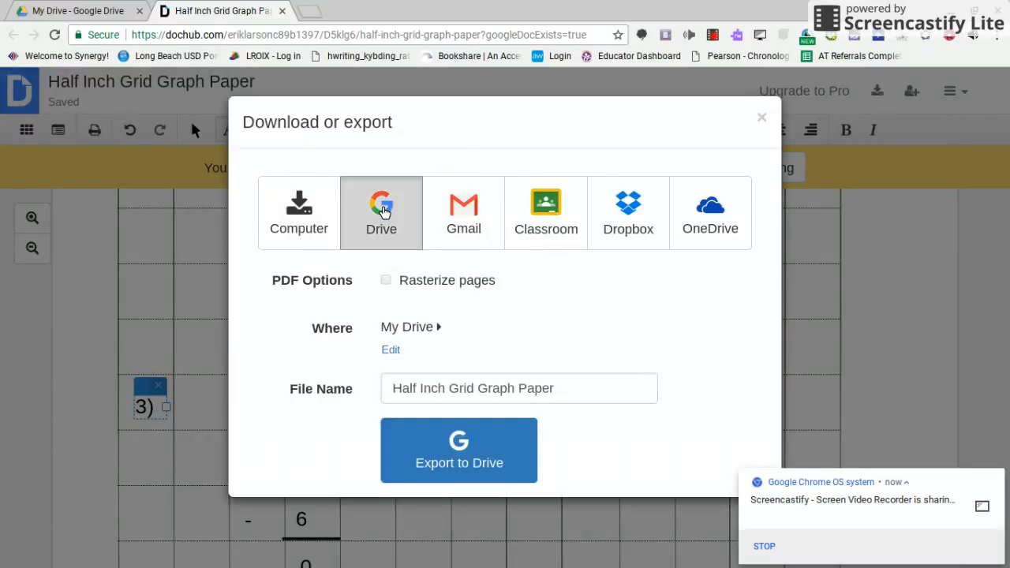
click(517, 388)
text( 2)
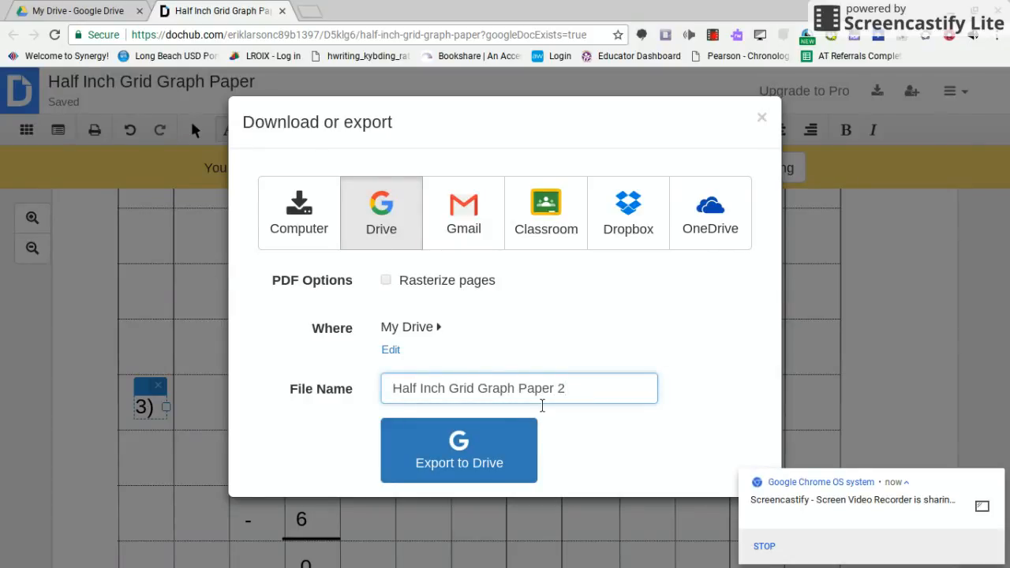
click(458, 449)
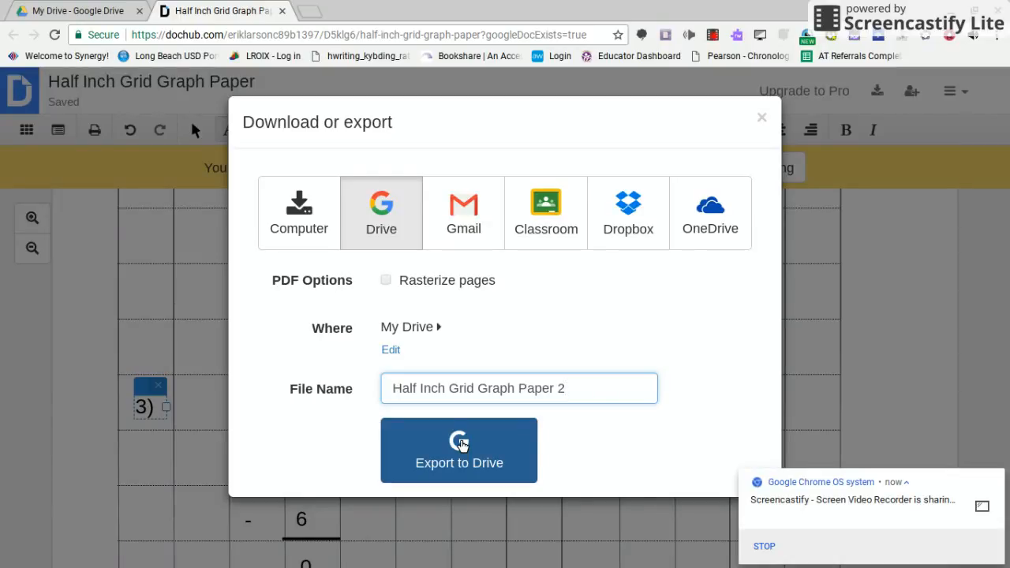
click(457, 450)
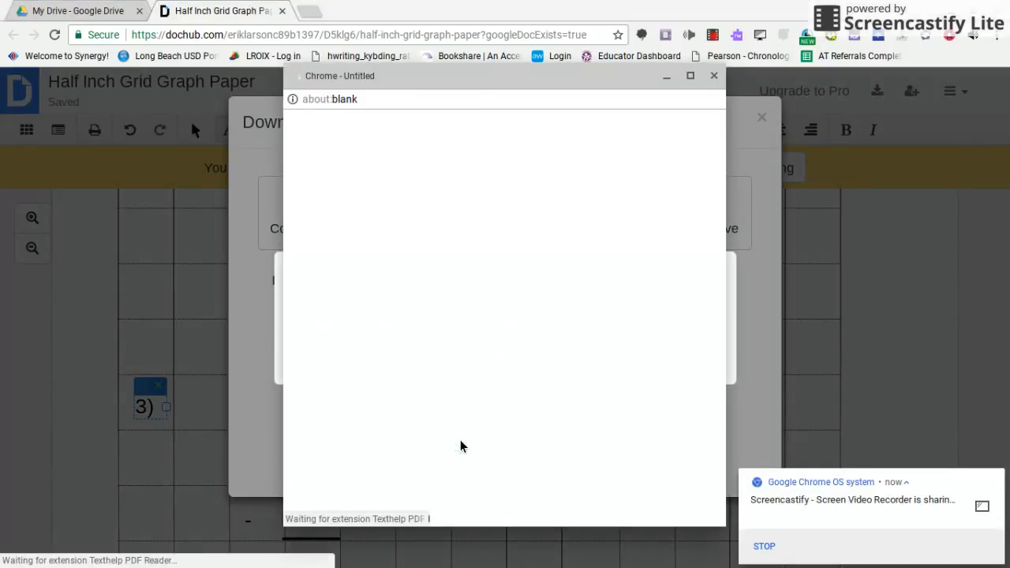
click(457, 450)
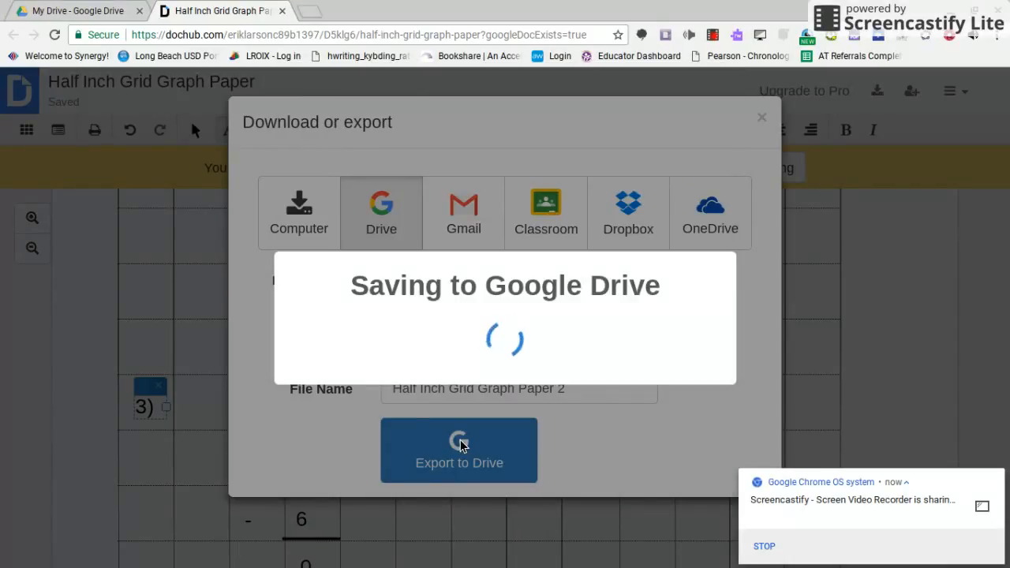